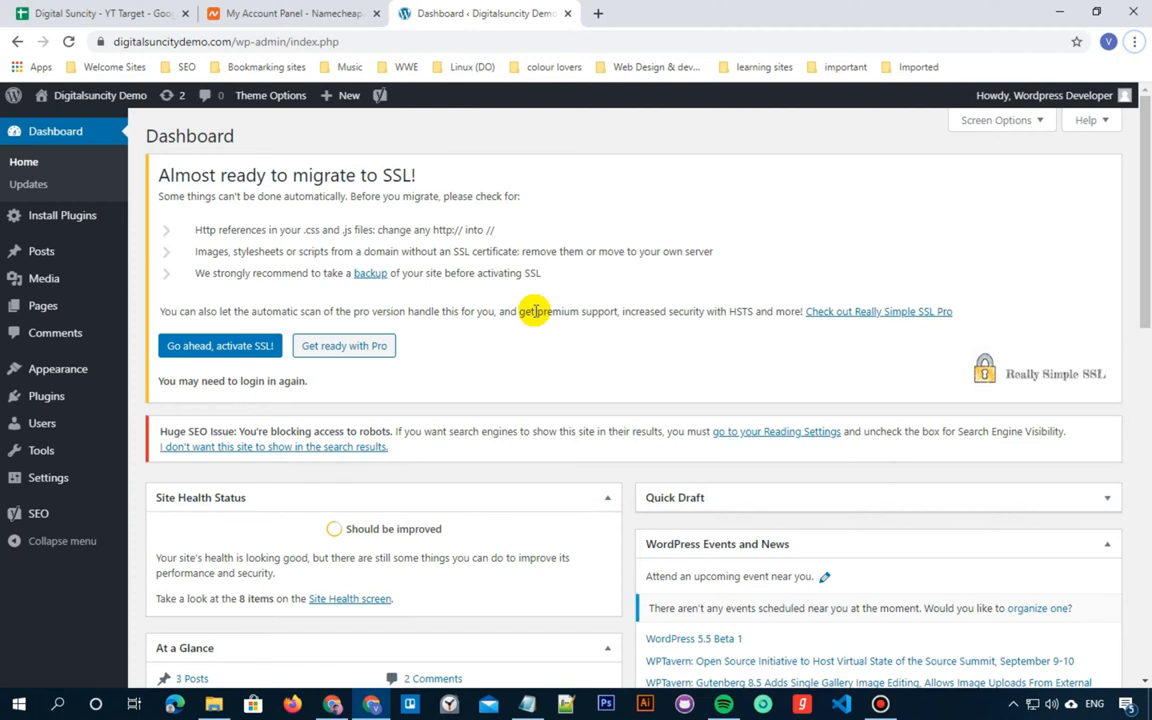
{"action": "mouse_move", "coordinate": [200, 300]}
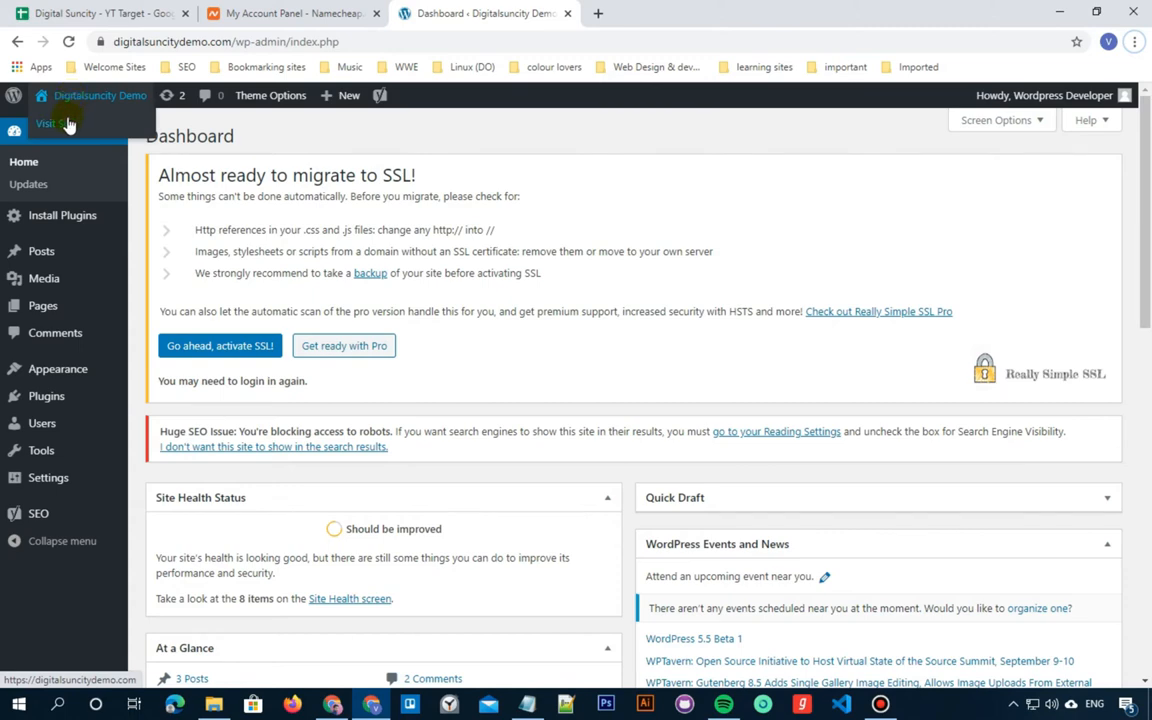
Open the Digitalsuncity Demo public site in a new tab from the admin bar.
{"action": "right_click", "coordinate": [46, 124]}
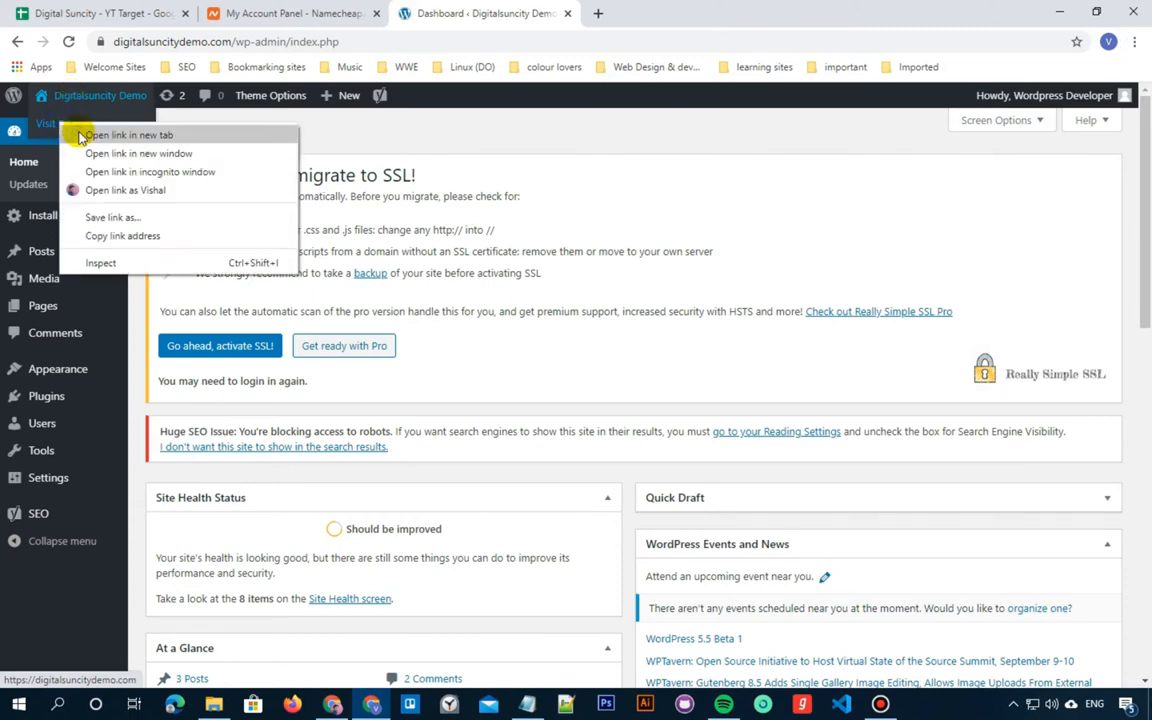
{"action": "left_click", "coordinate": [128, 134]}
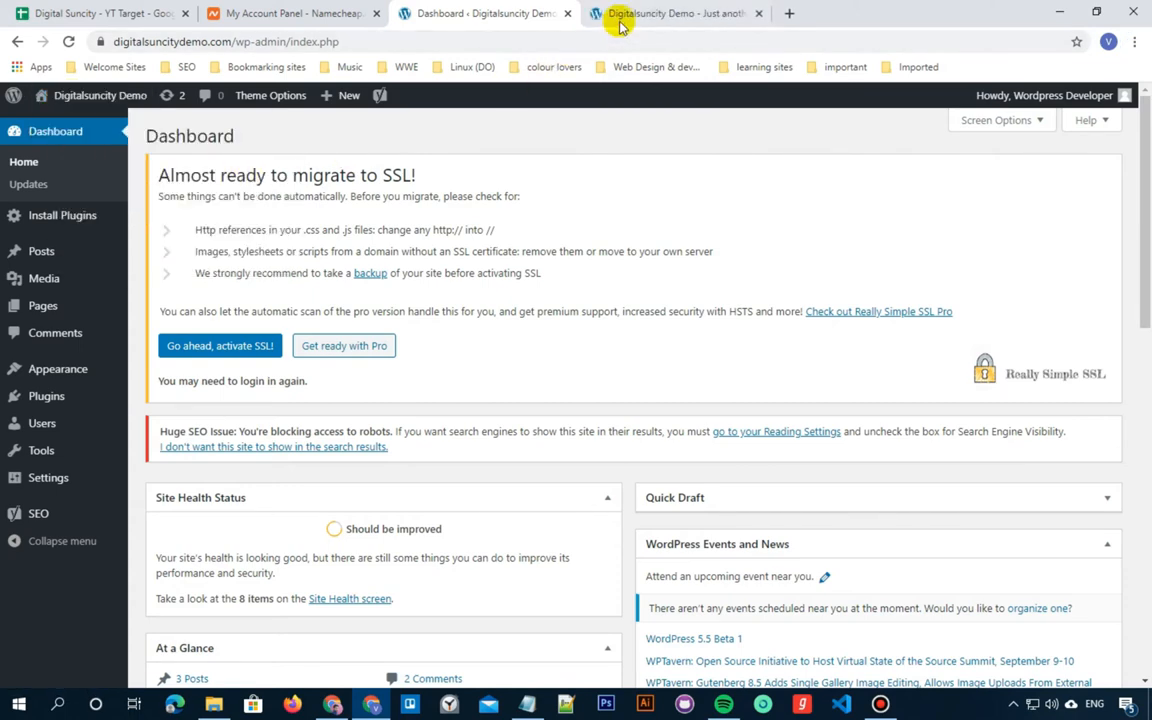
Search the live site for 'hello', landing on the ?s=hello results page.
{"action": "left_click", "coordinate": [676, 12]}
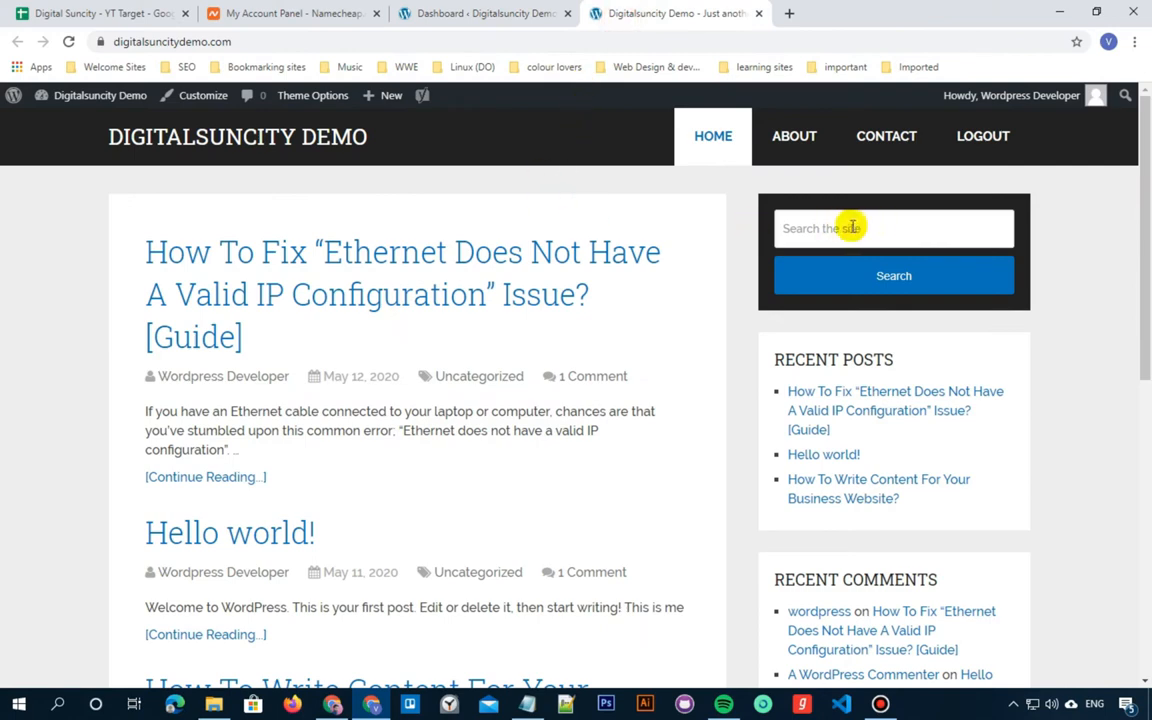
{"action": "left_click", "coordinate": [892, 228]}
{"action": "type", "text": "hello"}
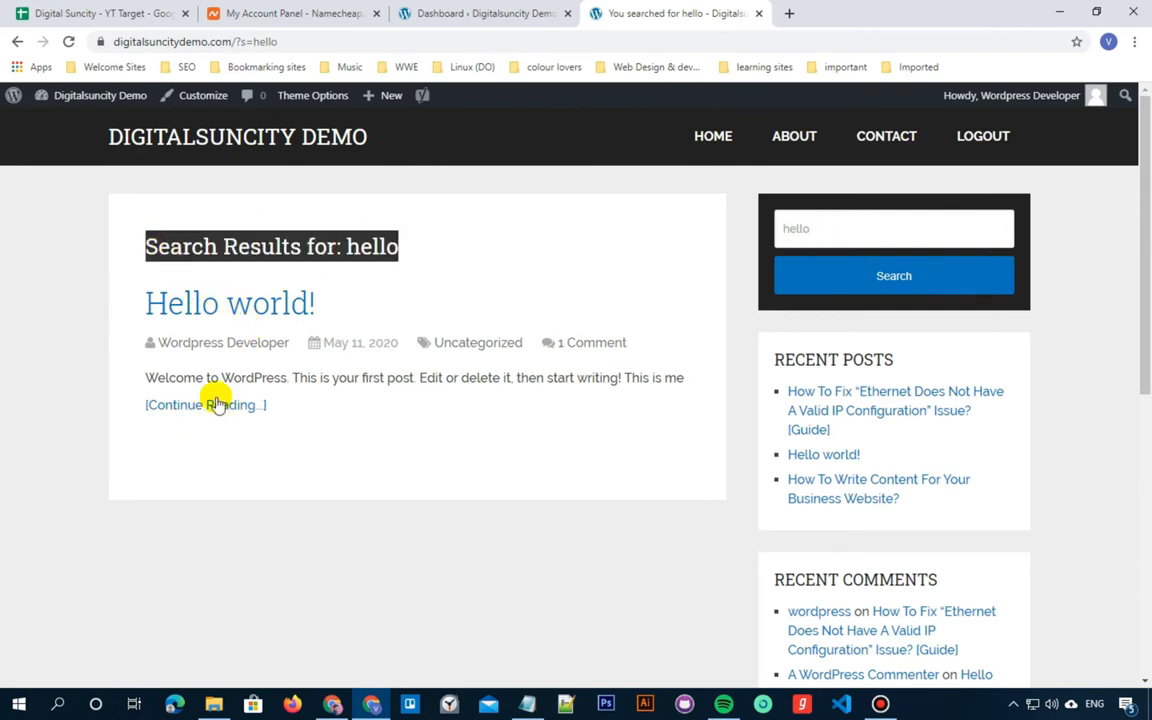
{"action": "left_click", "coordinate": [196, 40]}
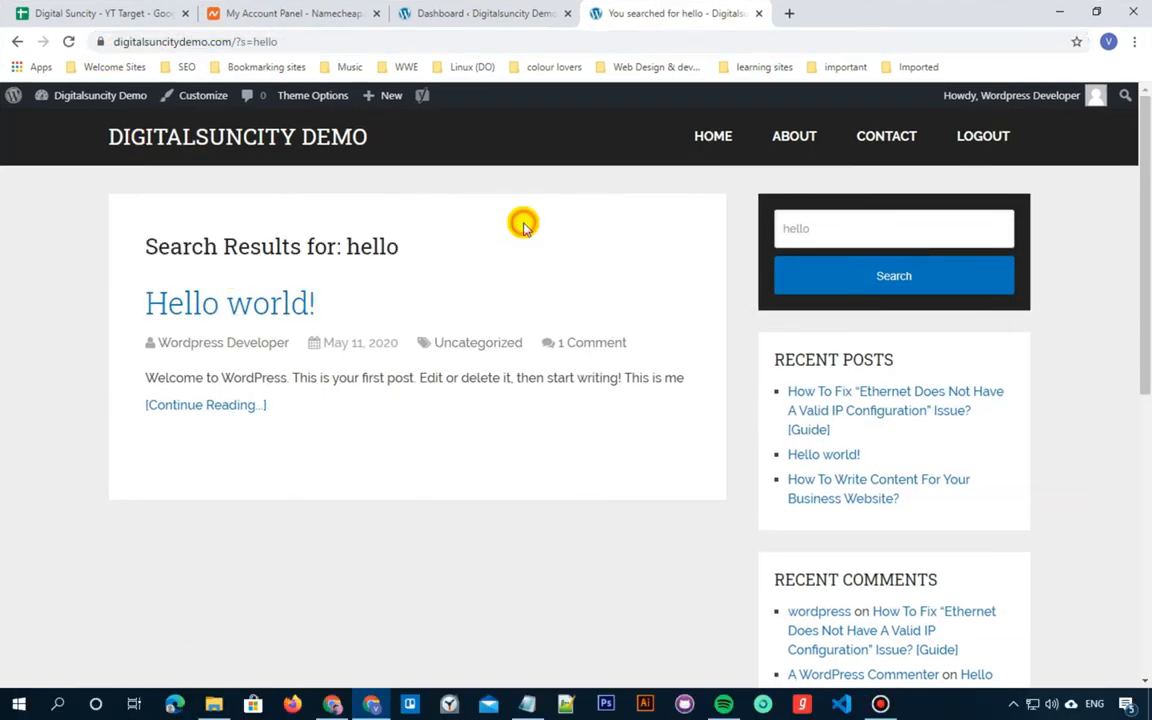
Go to Appearance > Theme Editor for the Schema theme from the dashboard.
{"action": "left_click", "coordinate": [484, 12]}
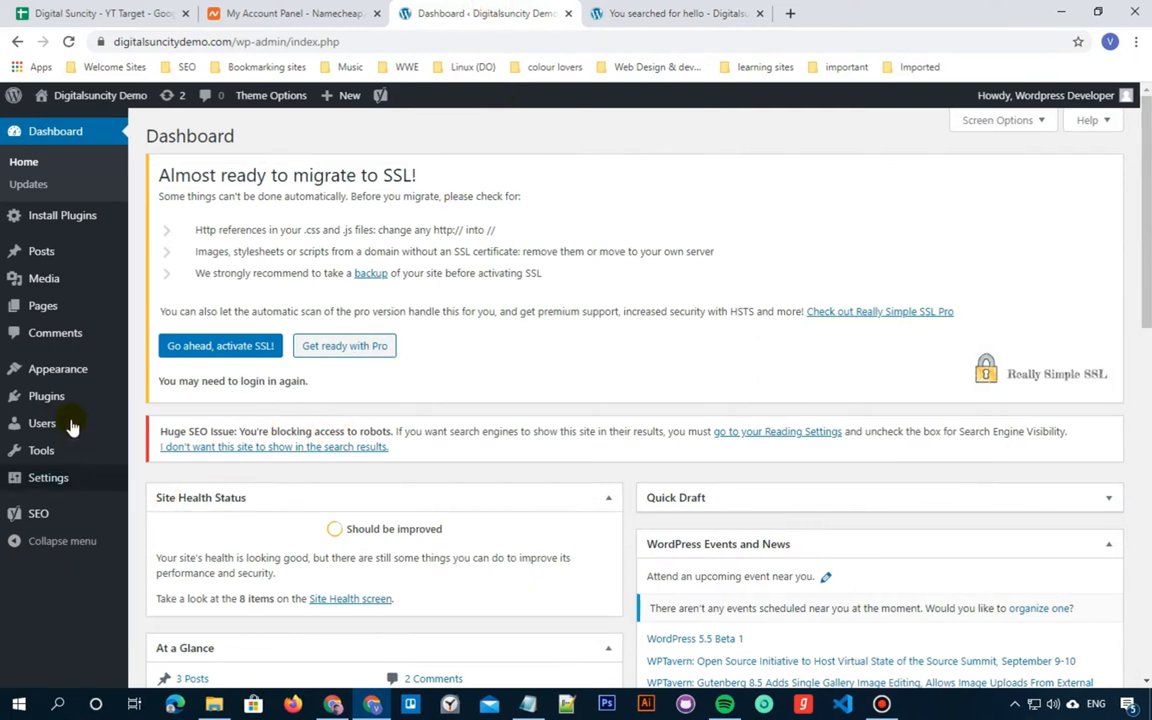
{"action": "left_click", "coordinate": [56, 368]}
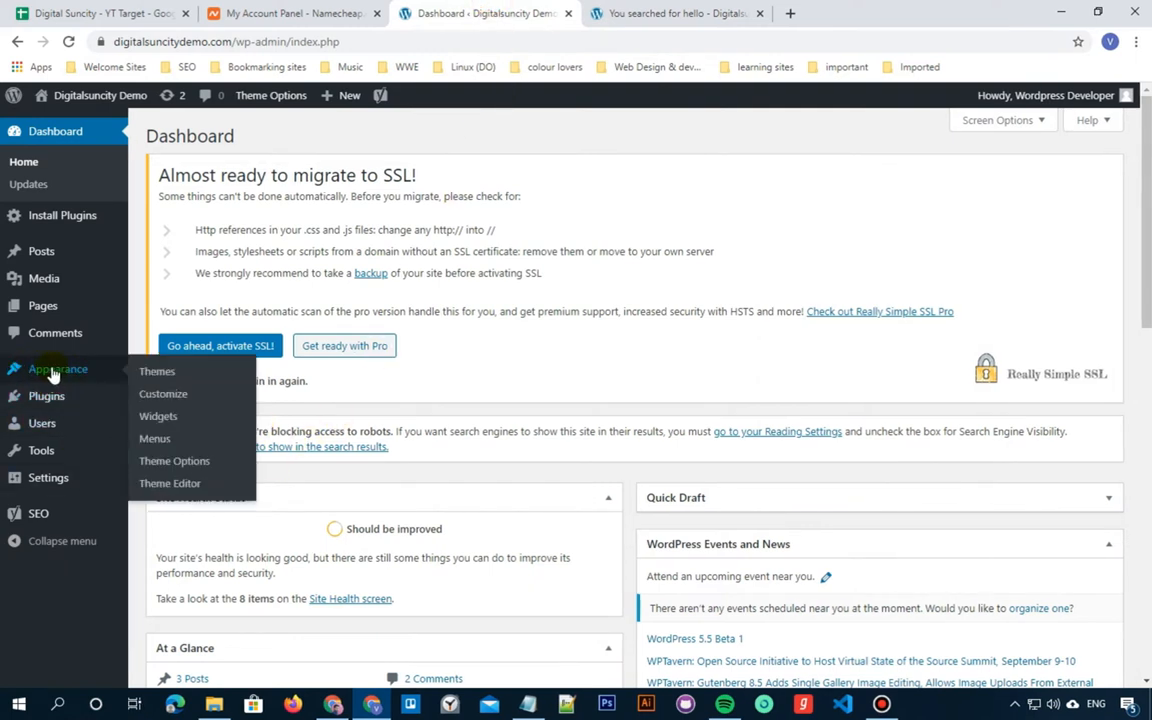
{"action": "mouse_move", "coordinate": [162, 470]}
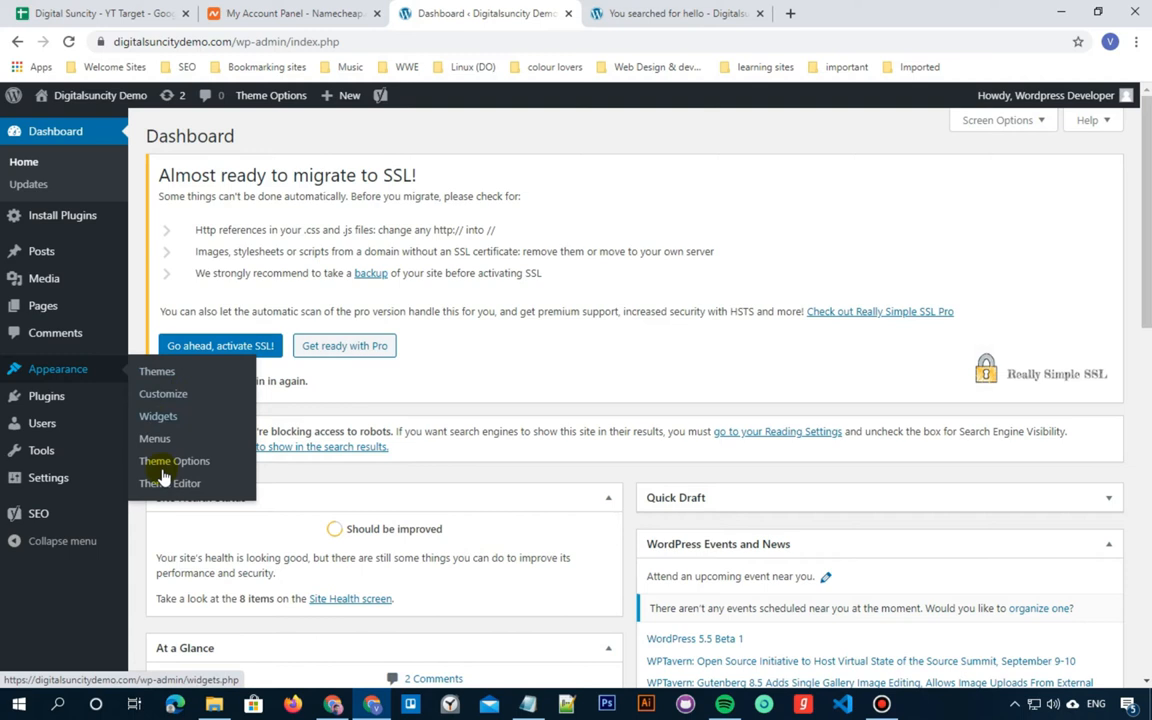
{"action": "left_click", "coordinate": [170, 482]}
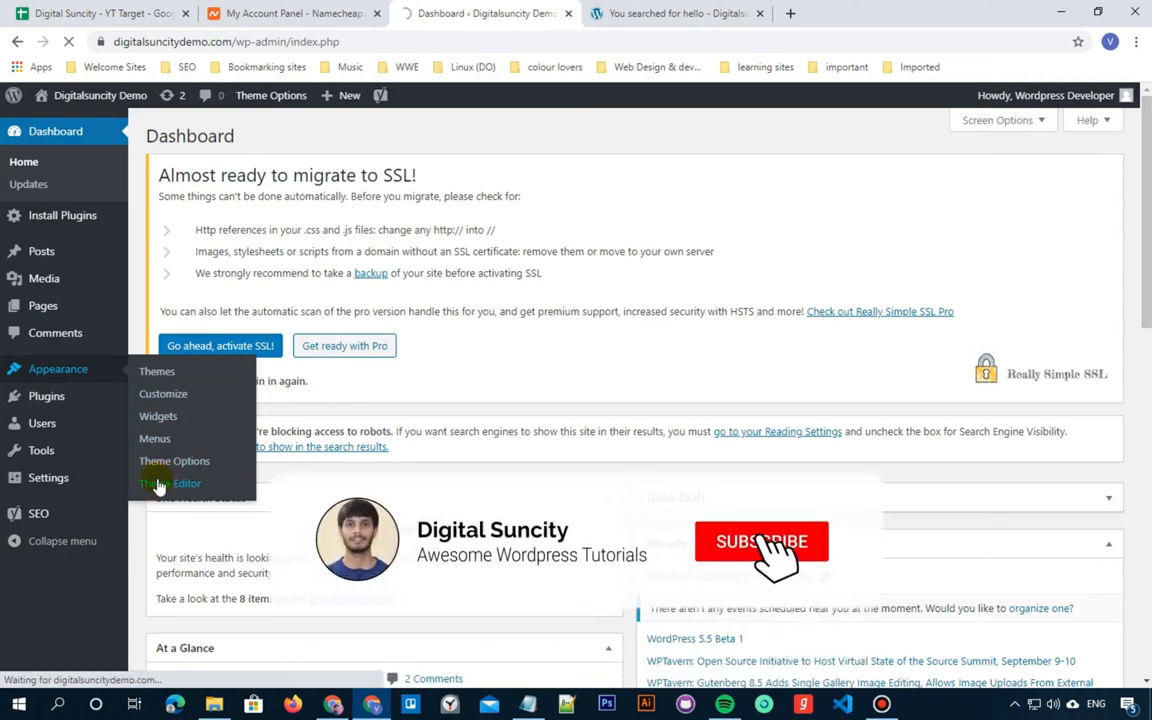
{"action": "left_click", "coordinate": [170, 482]}
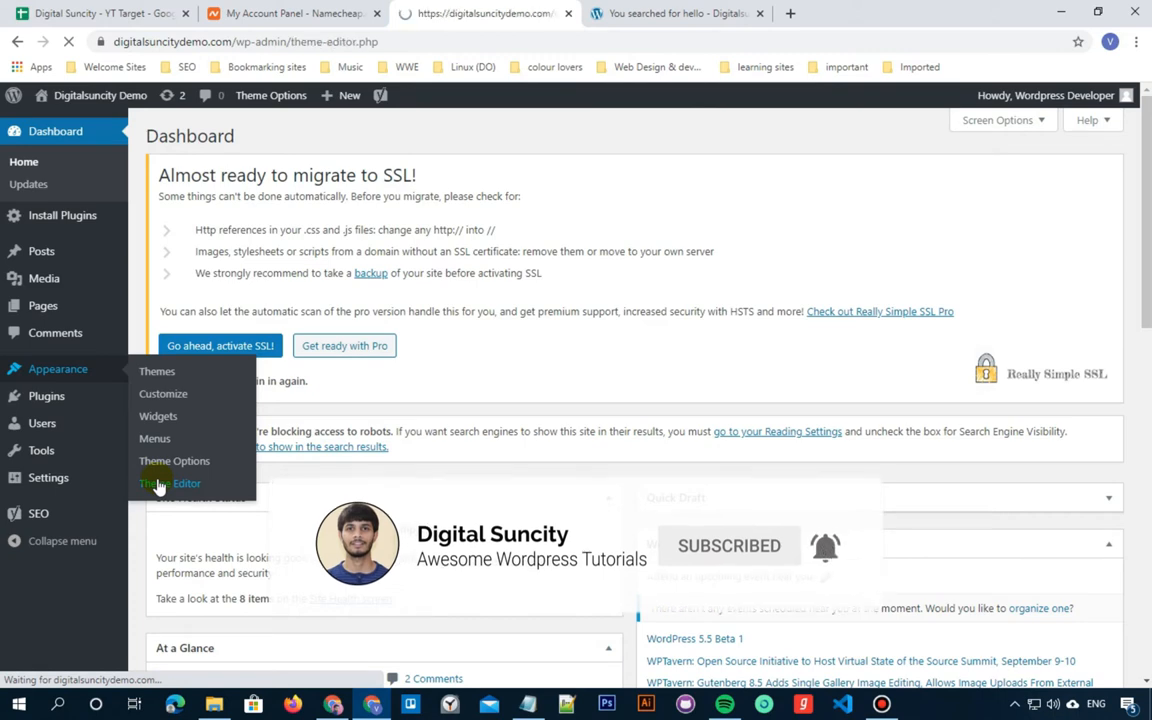
{"action": "left_click", "coordinate": [170, 482]}
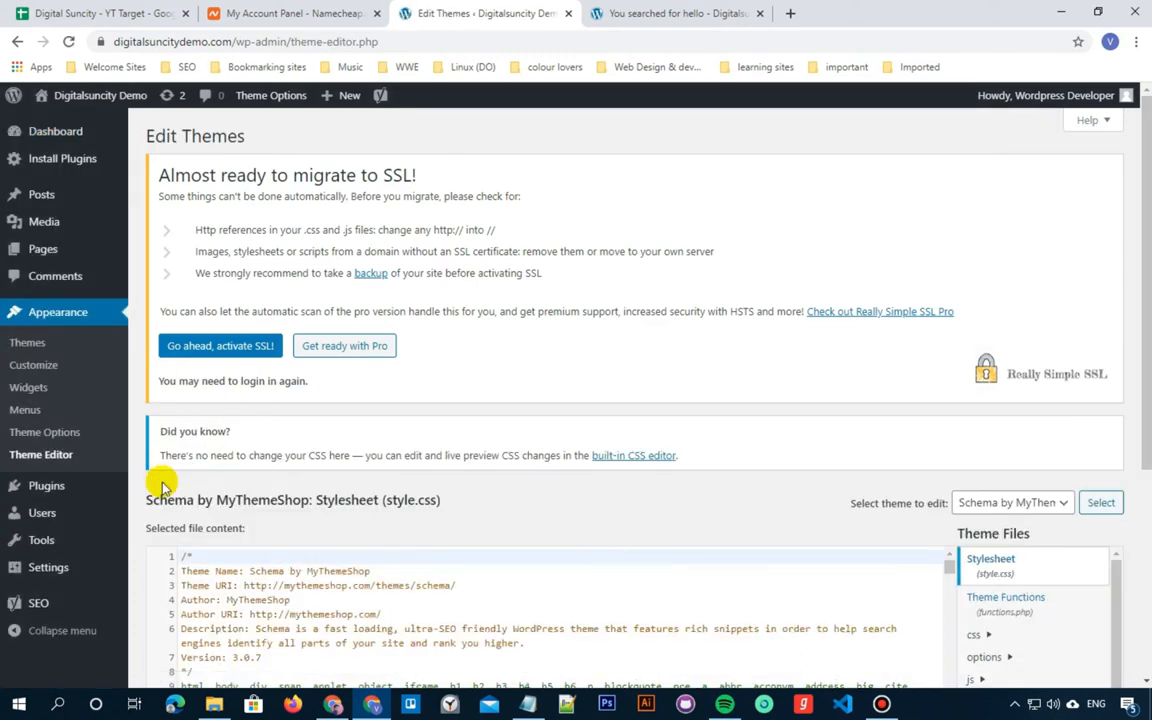
Select Theme Functions (functions.php) in the Theme Files list.
{"action": "scroll", "scroll_direction": "down", "scroll_amount": 3}
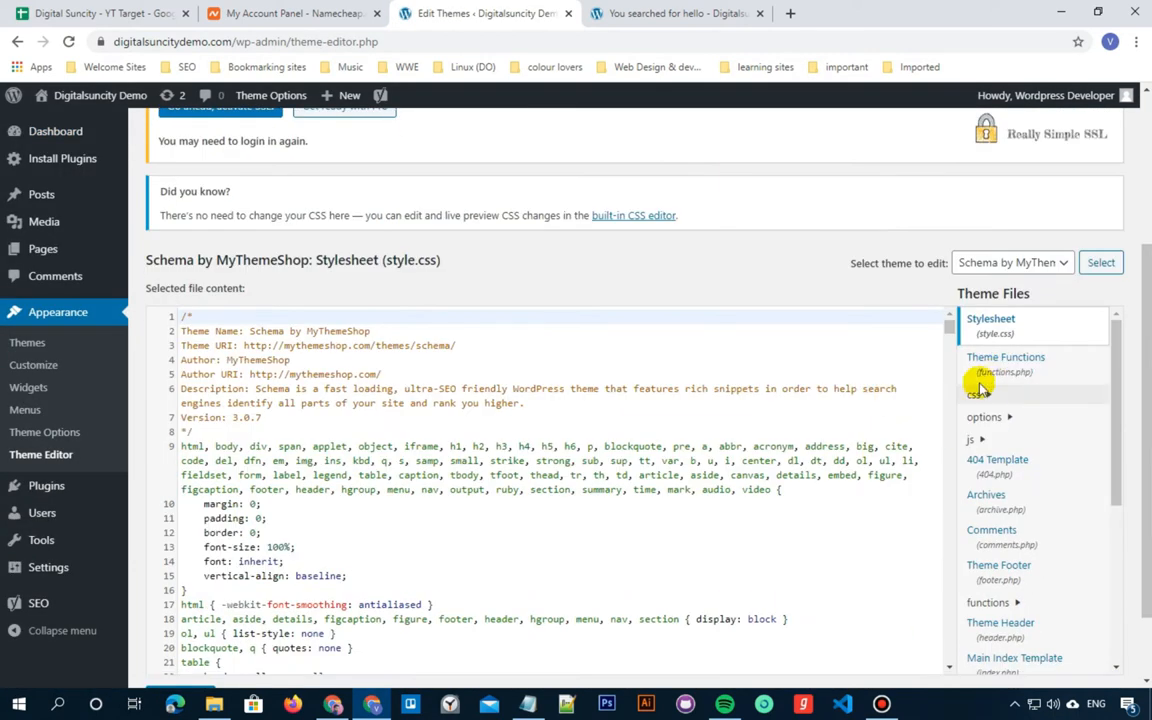
{"action": "left_click", "coordinate": [1004, 364]}
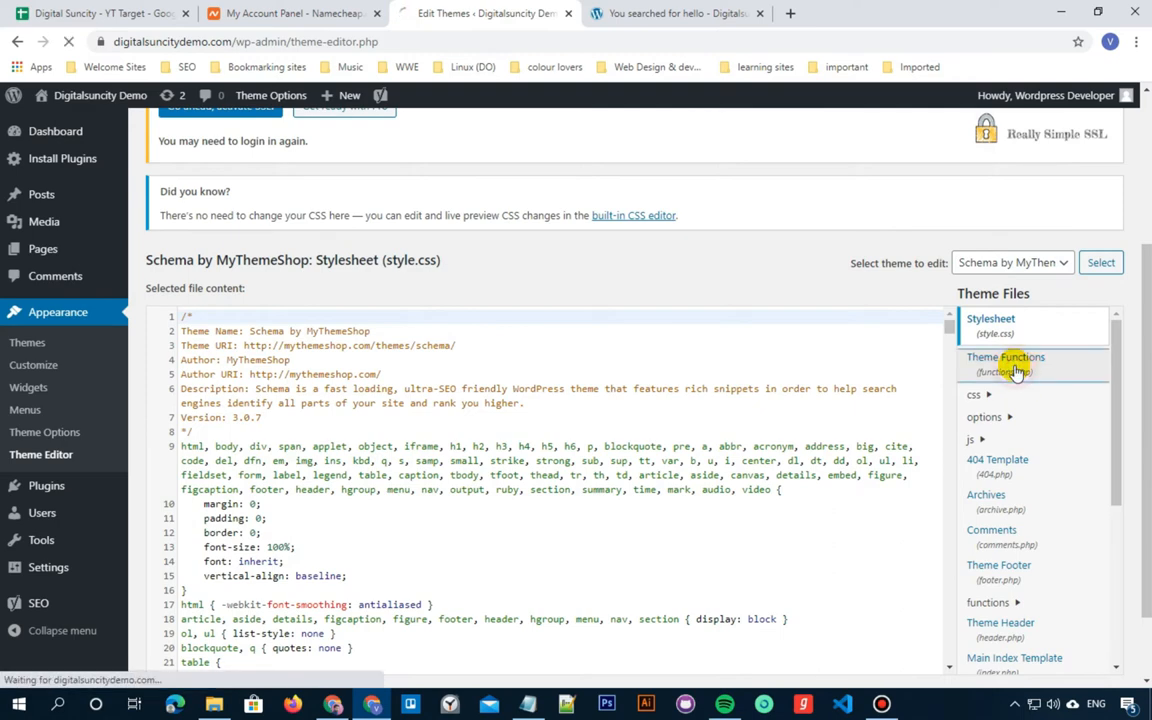
{"action": "left_click", "coordinate": [1004, 356]}
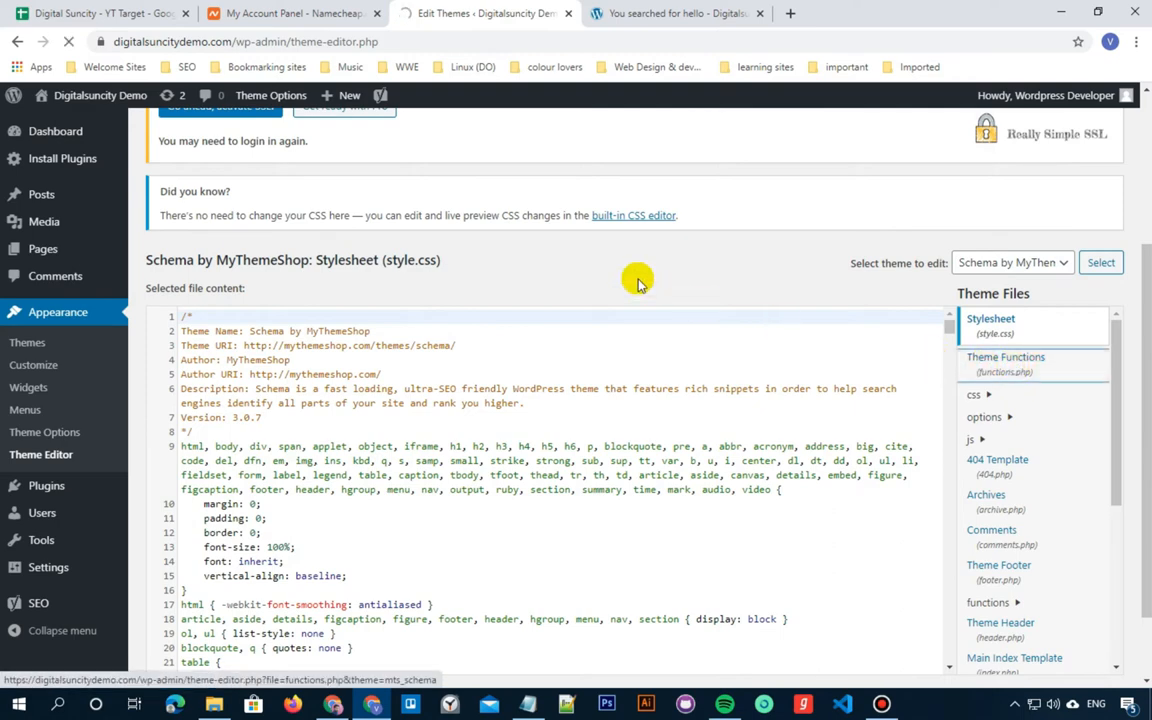
Load functions.php and scroll the code editor to its final lines.
{"action": "left_click", "coordinate": [1004, 364]}
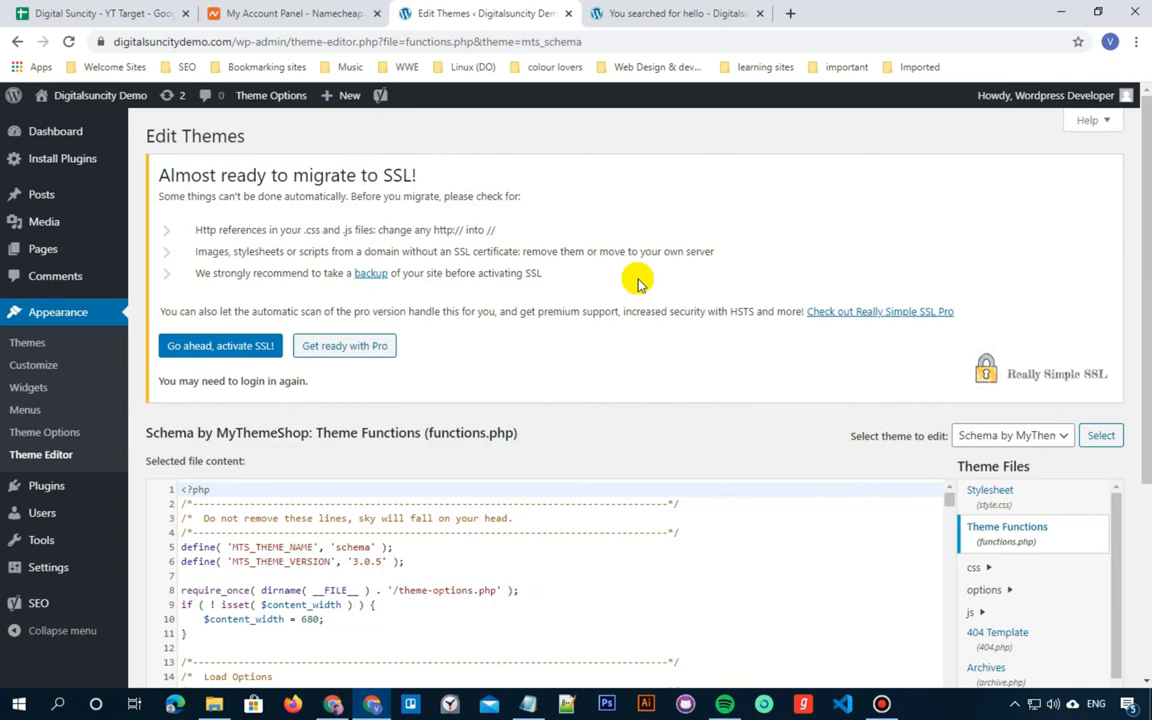
{"action": "mouse_move", "coordinate": [716, 338]}
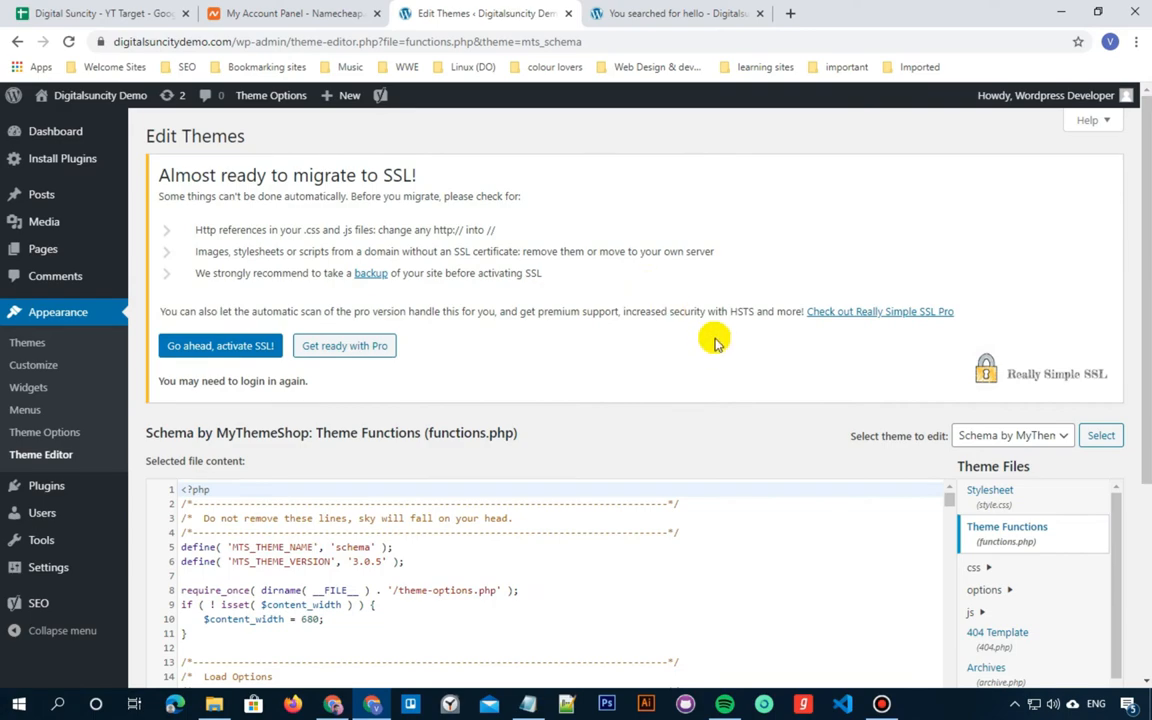
{"action": "scroll", "scroll_direction": "down", "scroll_amount": 3}
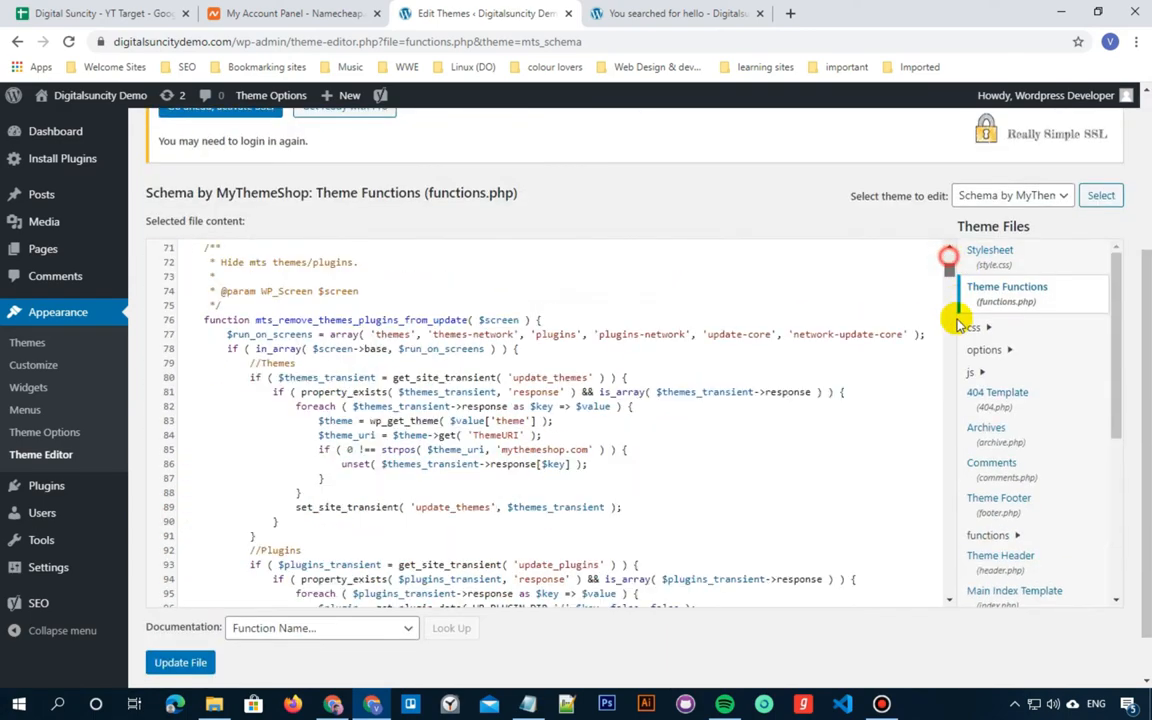
{"action": "scroll", "scroll_direction": "down", "scroll_amount": 3}
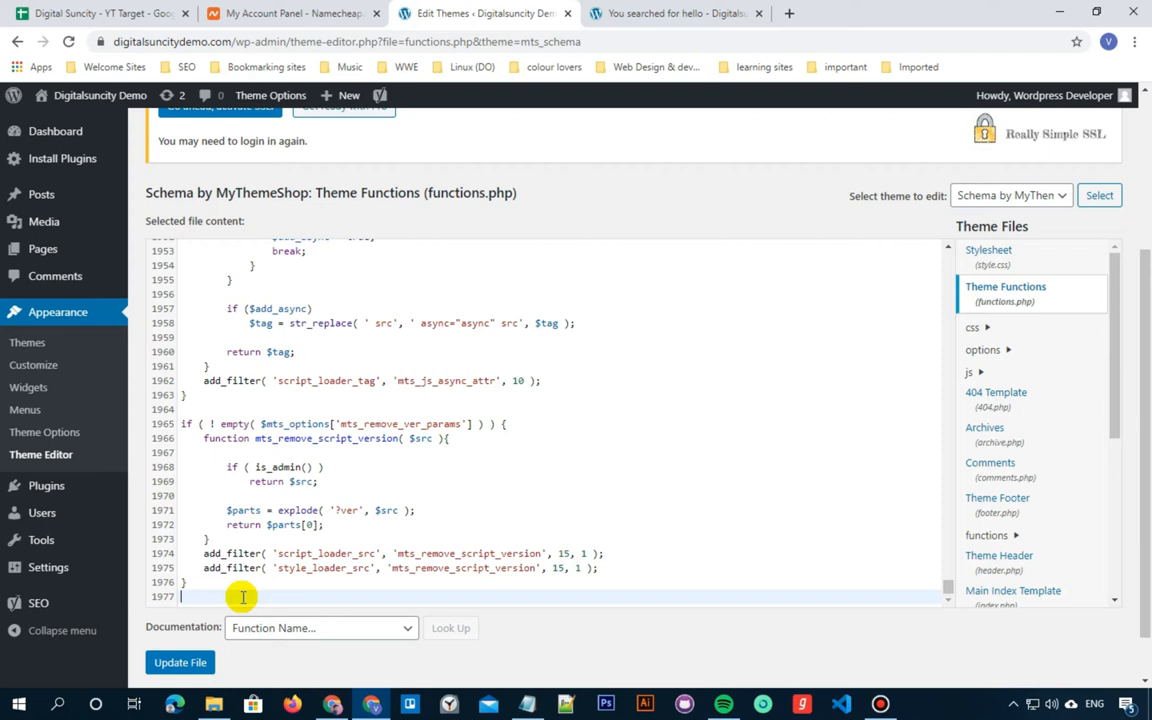
Append '//Custom Function' with the upb_change_search_url template_redirect code and update the file.
{"action": "type", "text": "//Custom Function"}
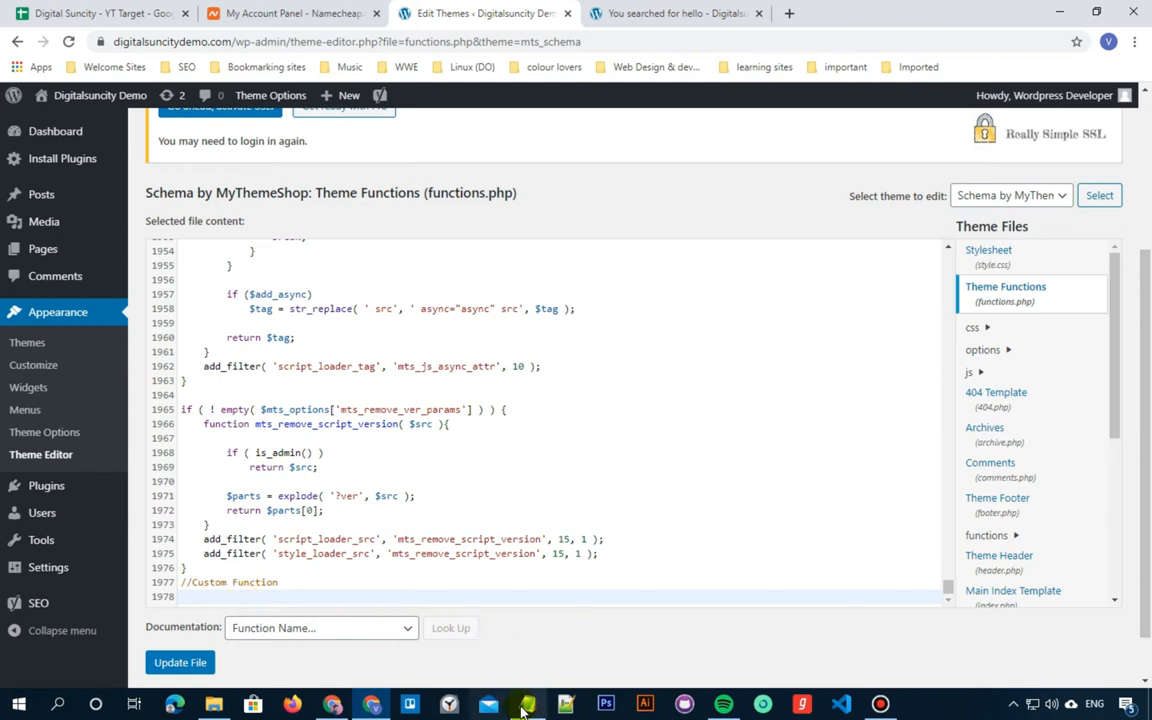
{"action": "left_click", "coordinate": [524, 704]}
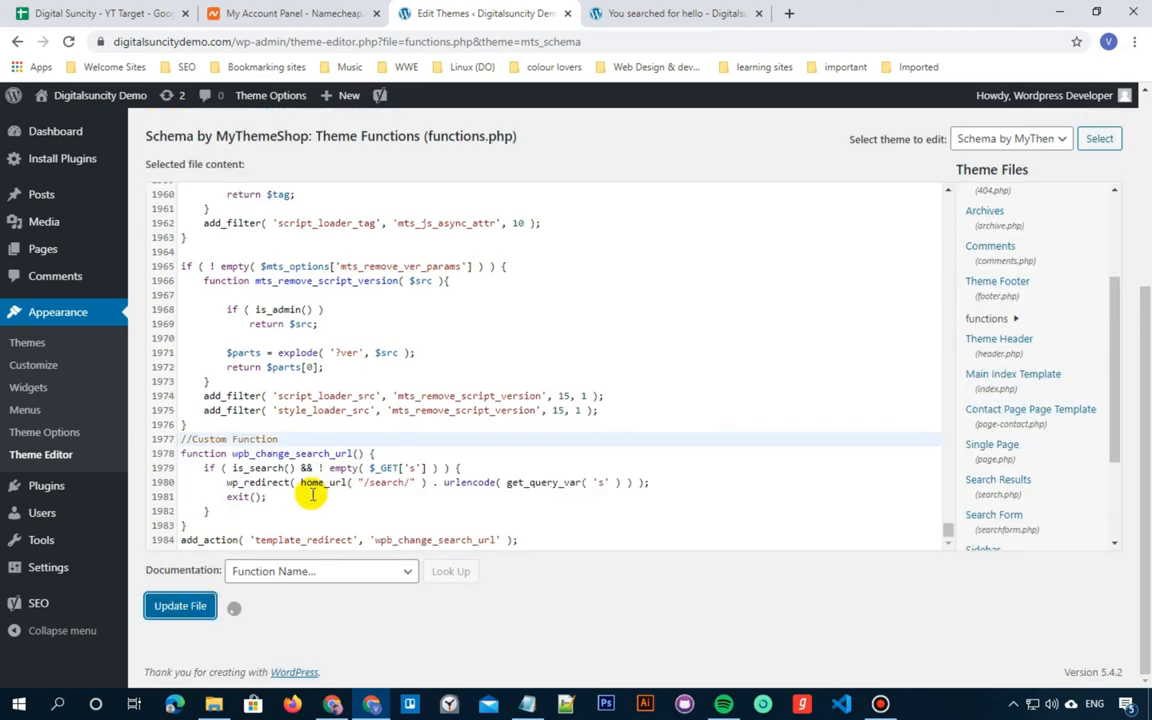
{"action": "left_click", "coordinate": [180, 604]}
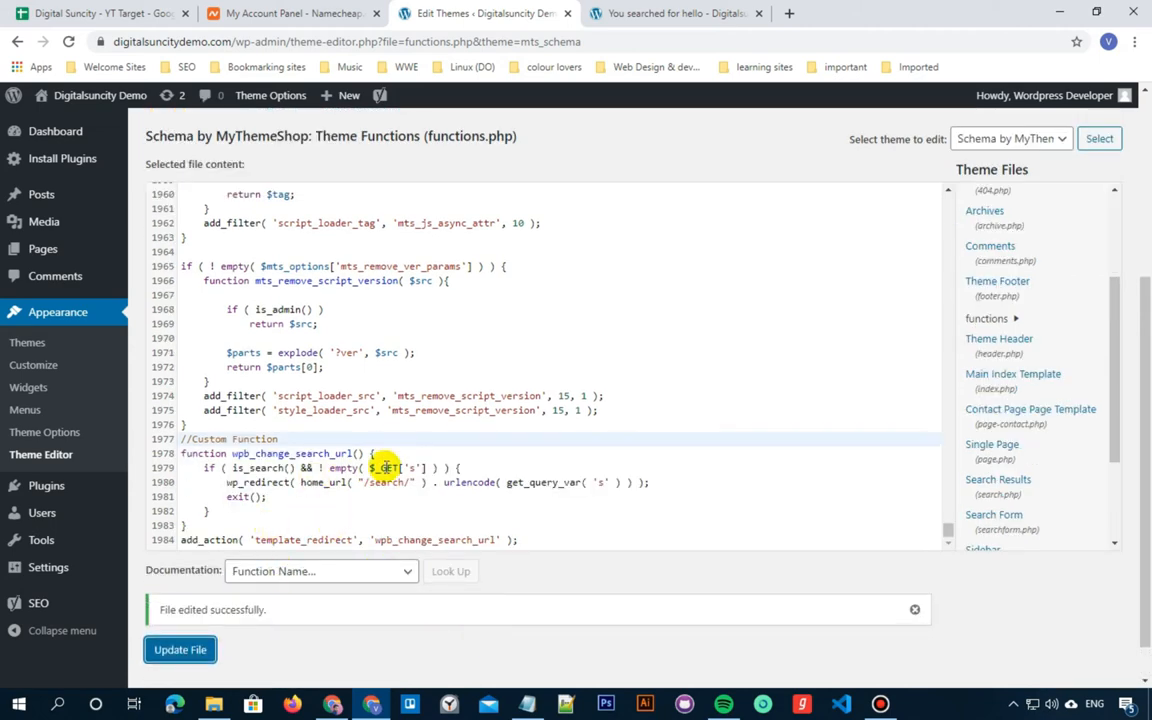
{"action": "left_click", "coordinate": [100, 96]}
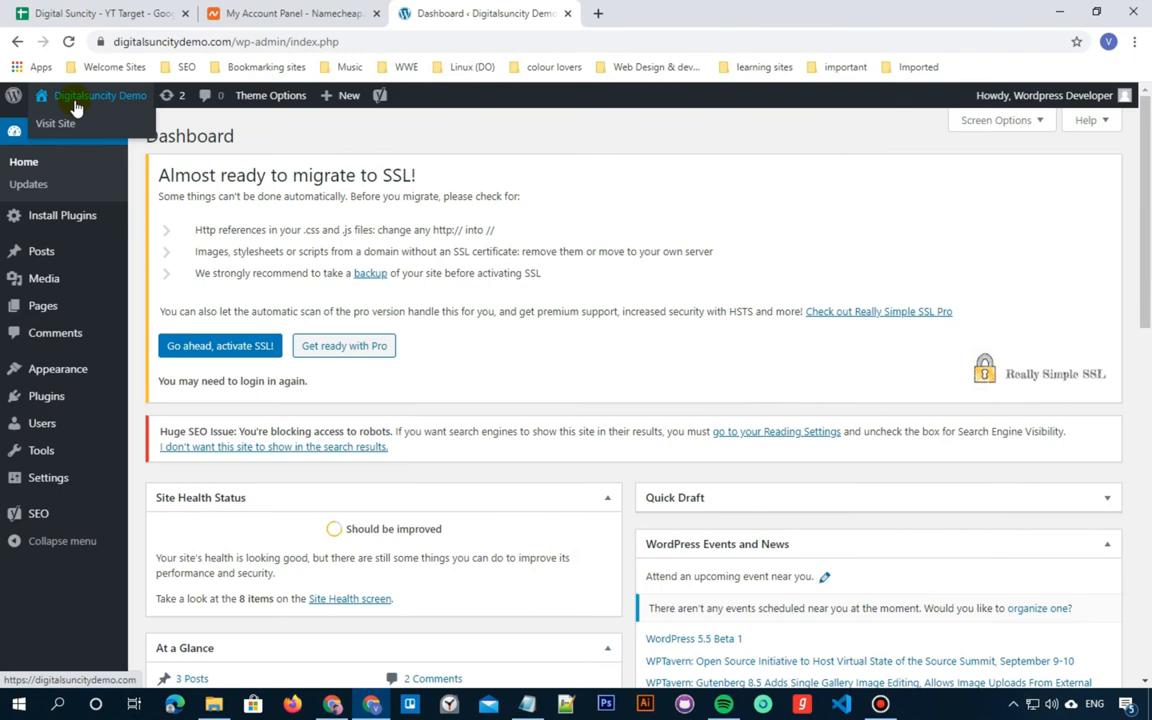
Search the live site for 'hello' again and confirm the clean /search/hello URL.
{"action": "left_click", "coordinate": [56, 124]}
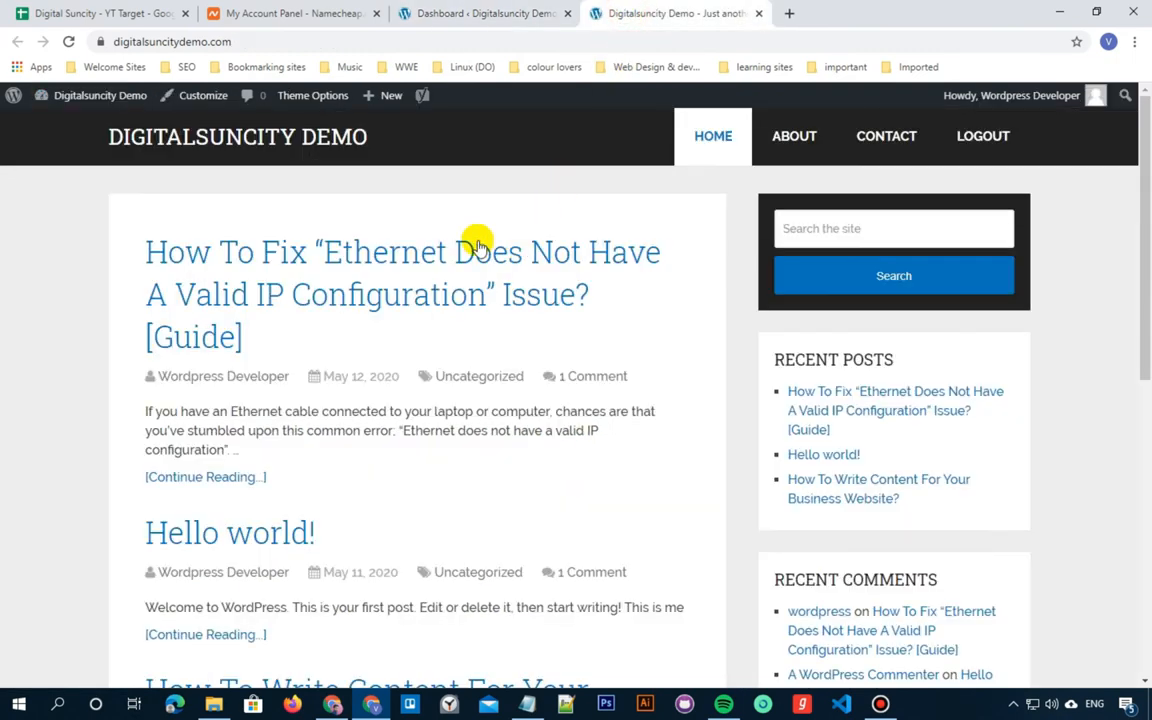
{"action": "left_click", "coordinate": [890, 228]}
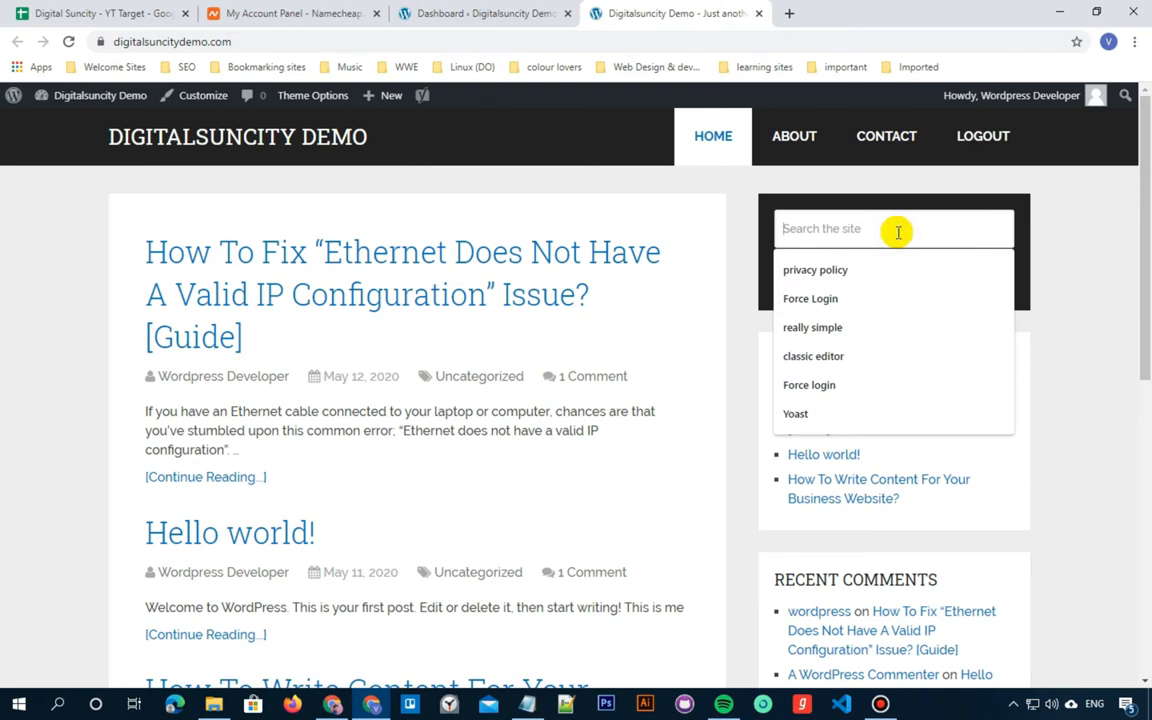
{"action": "type", "text": "hel"}
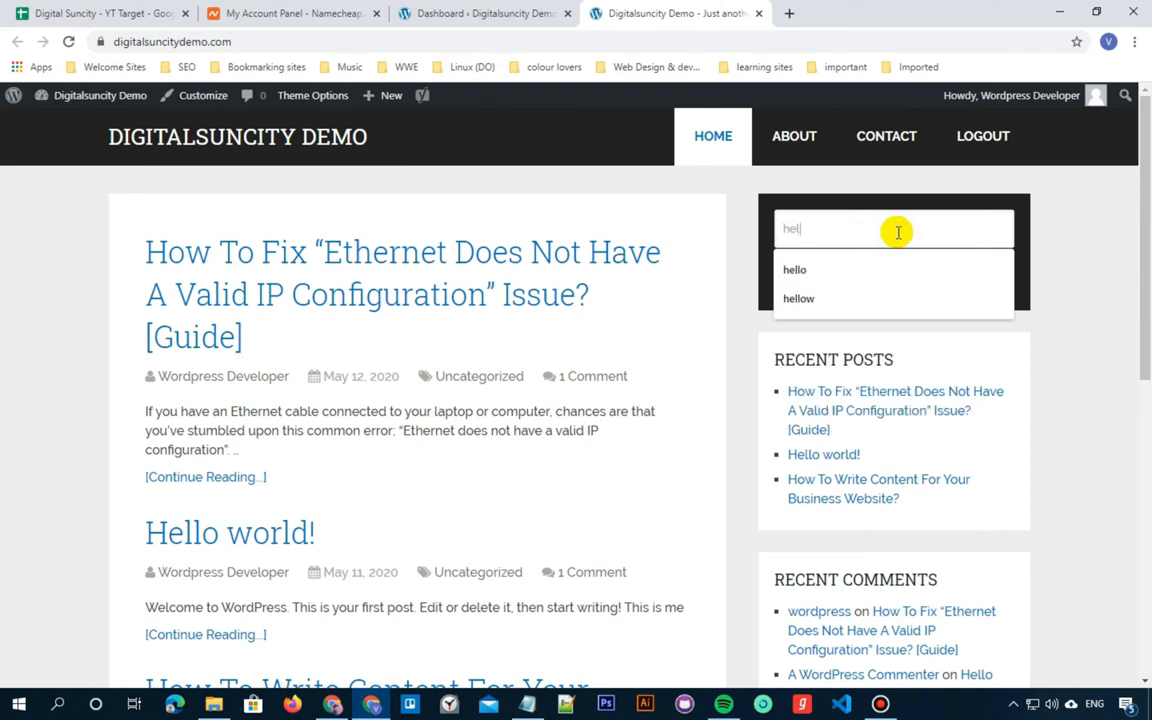
{"action": "type", "text": "o"}
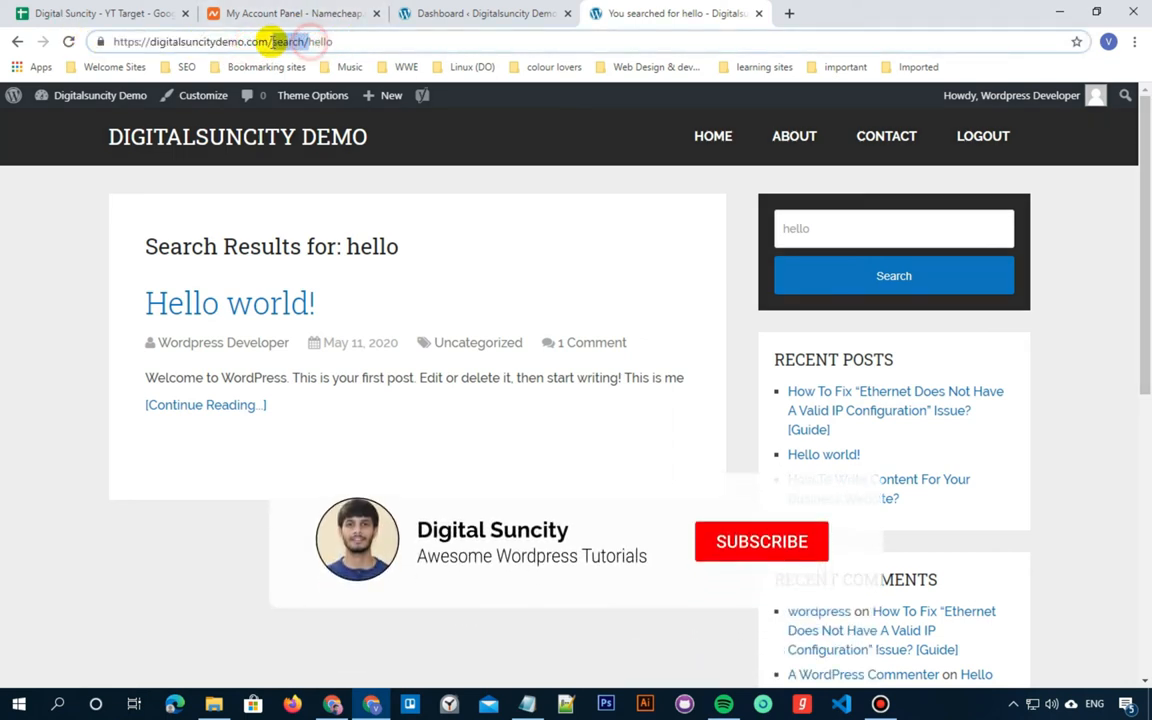
{"action": "left_click", "coordinate": [760, 540]}
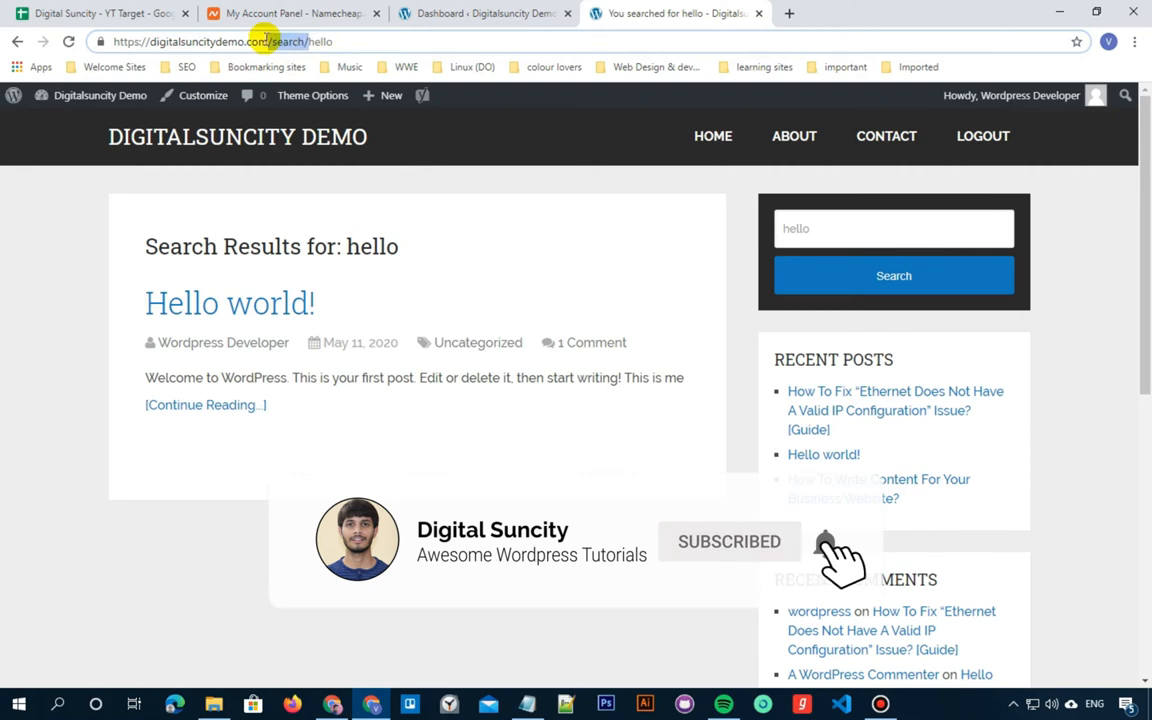